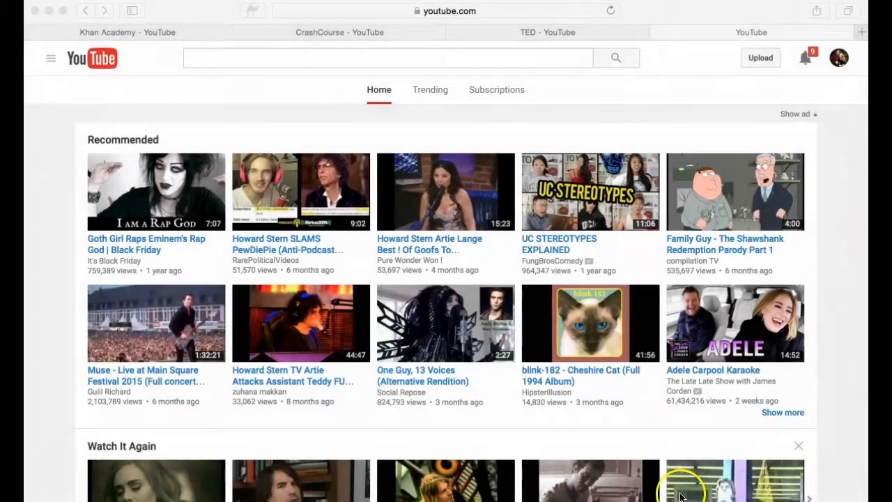
pyautogui.moveTo(847, 230)
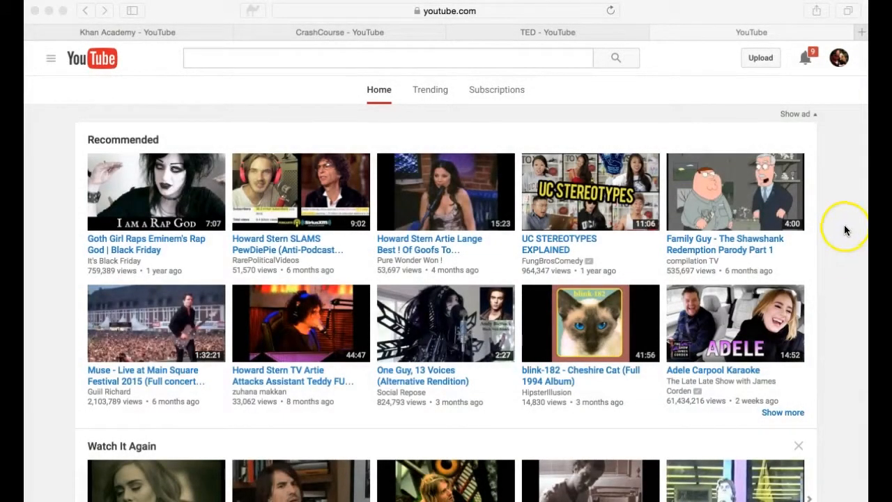
pyautogui.moveTo(698, 86)
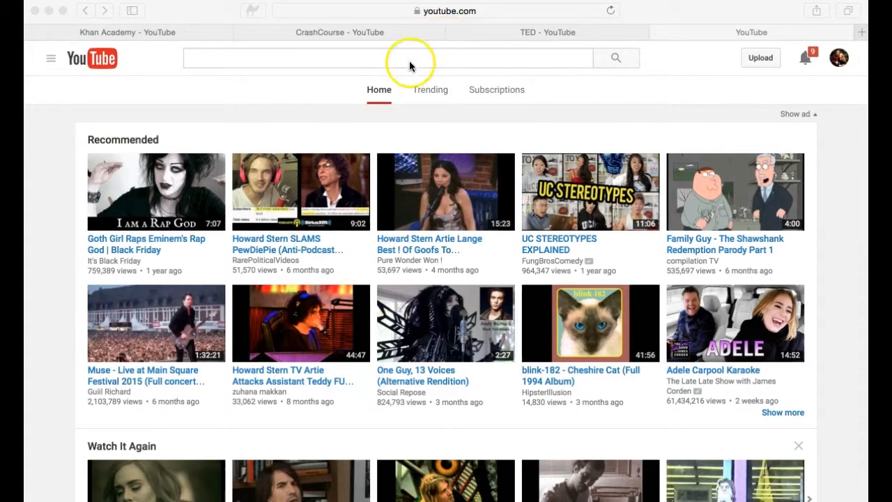
# Search for 'sociology' and filter the results to videos with Subtitles/CC.
pyautogui.write('sociology')
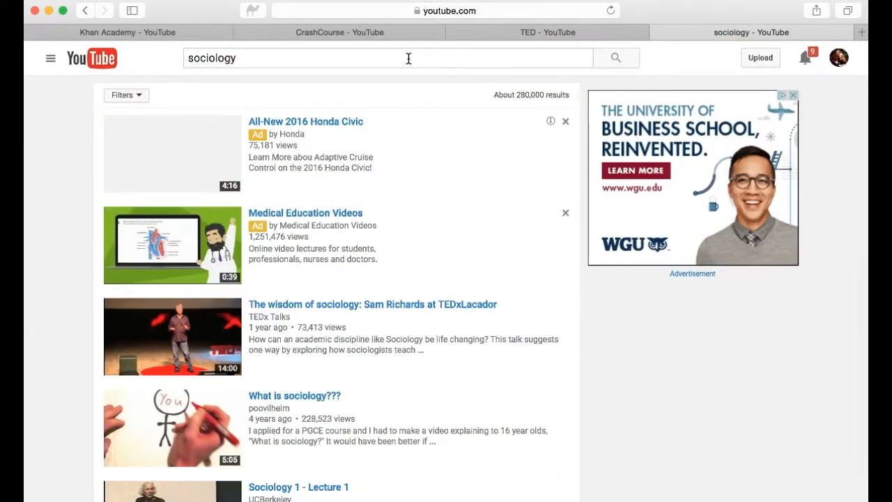
pyautogui.click(122, 95)
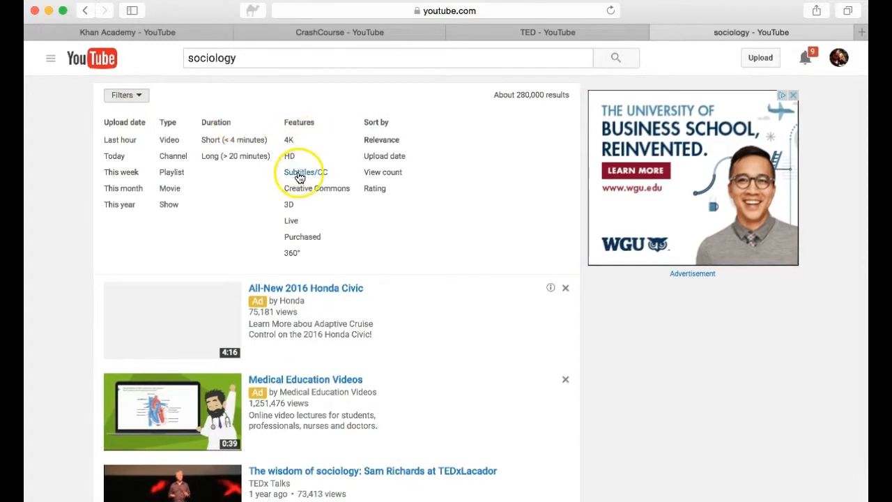
pyautogui.click(304, 172)
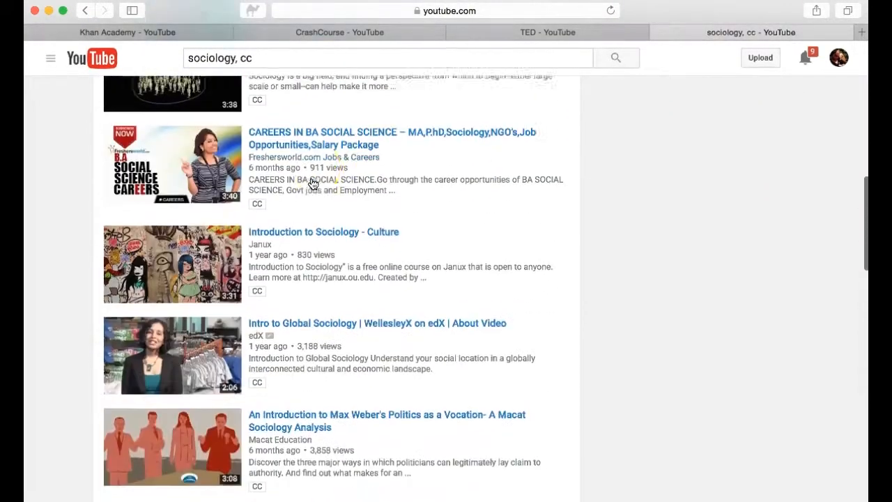
# From the sociology results, start playing 'The wisdom of sociology: Sam Richards at TEDxLacador'.
pyautogui.click(323, 231)
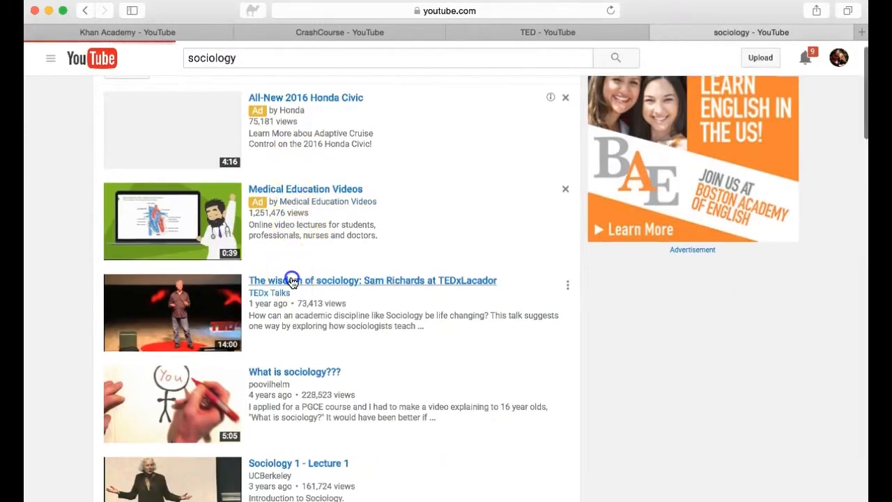
pyautogui.click(370, 280)
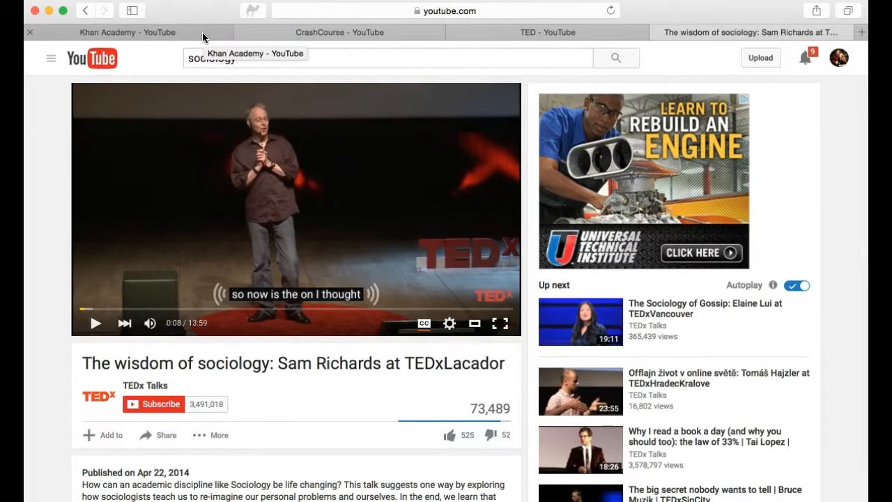
# From the CrashCourse channel's Psychology playlist, start 'Intro to Psychology - Crash Course Psychology #1'.
pyautogui.click(340, 32)
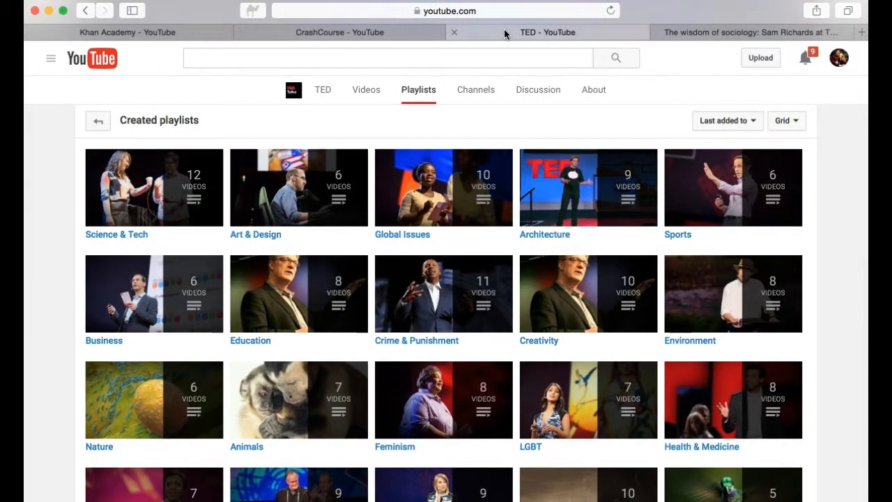
pyautogui.click(337, 32)
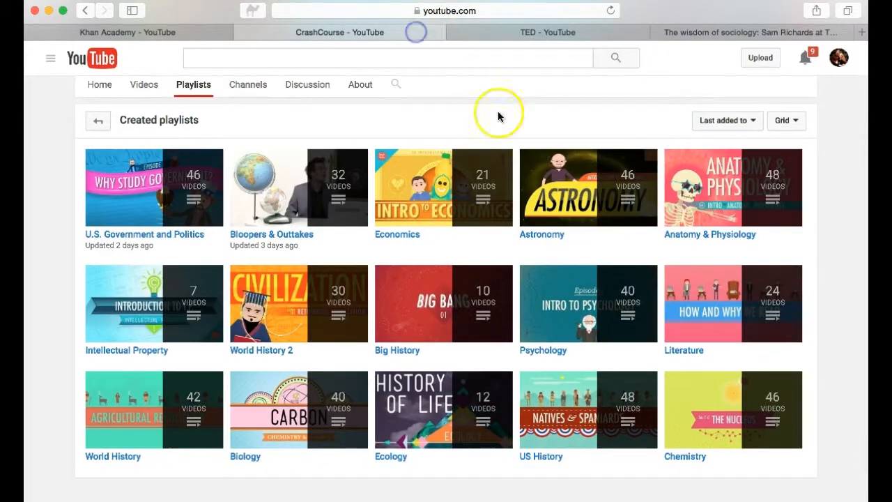
pyautogui.click(588, 304)
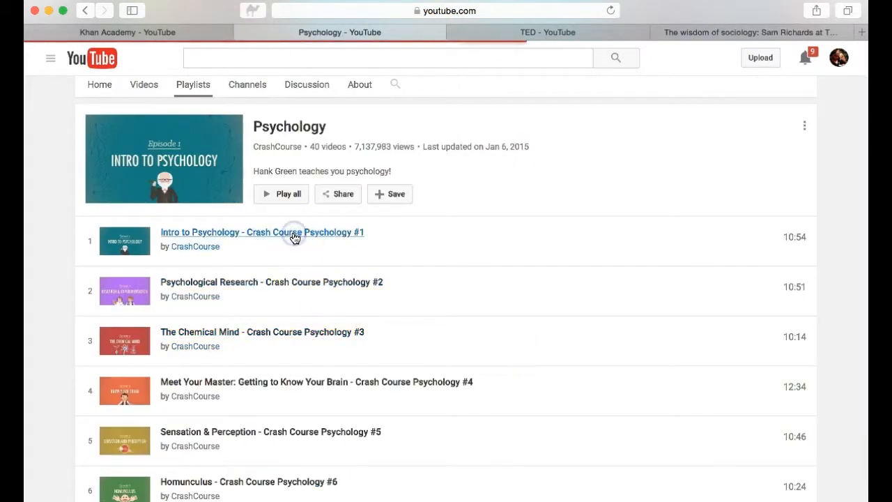
pyautogui.click(262, 231)
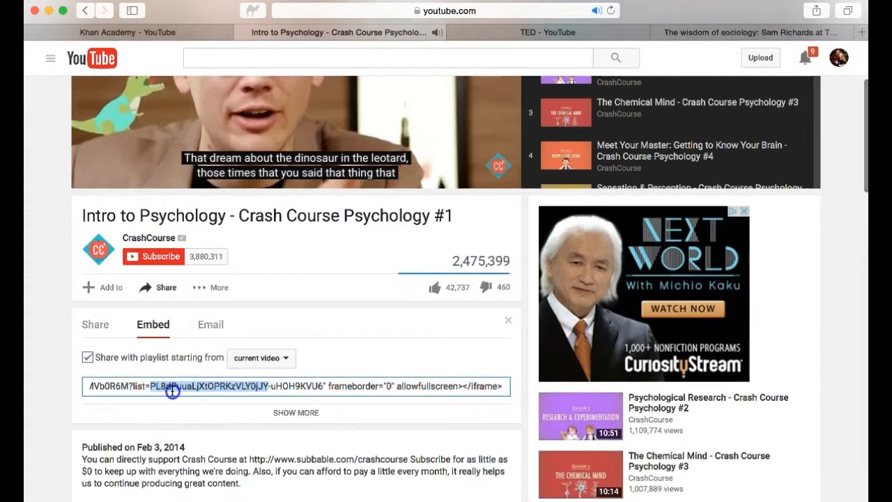